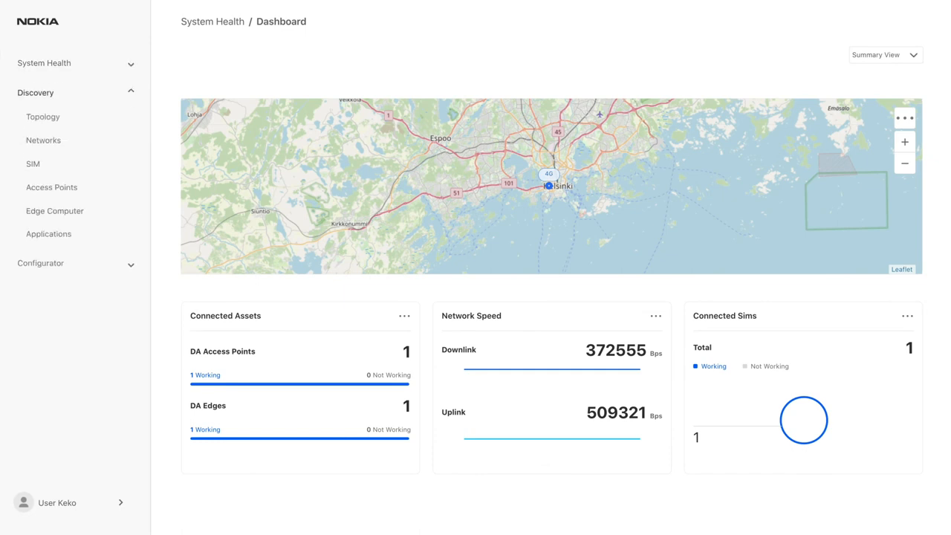
Open Discovery > Applications and browse the 18 catalog apps down to iPerf.
left_click(49, 233)
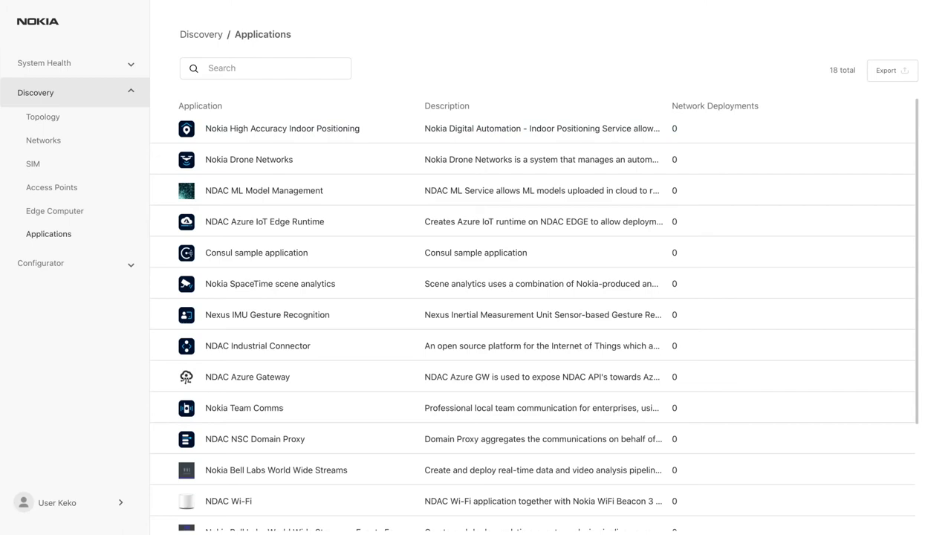
scroll("down", 3)
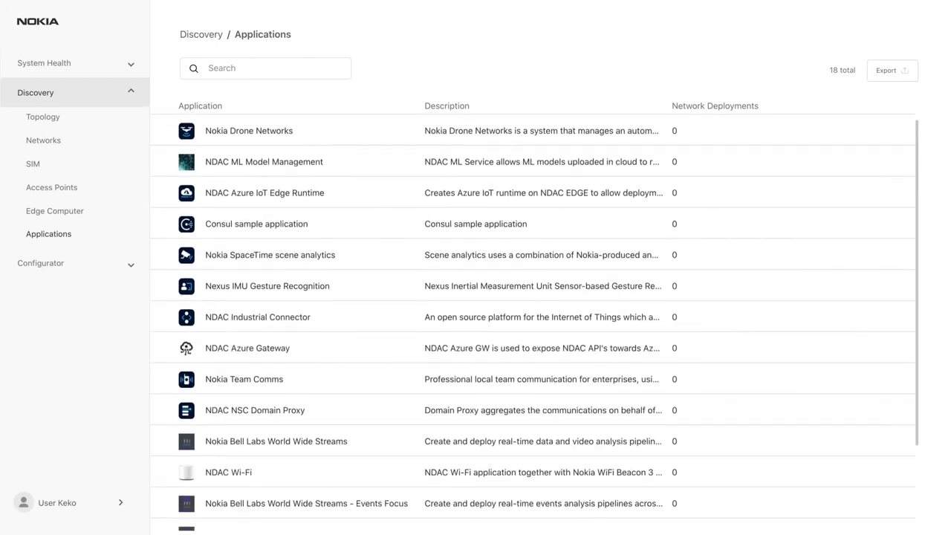
scroll("down", 3)
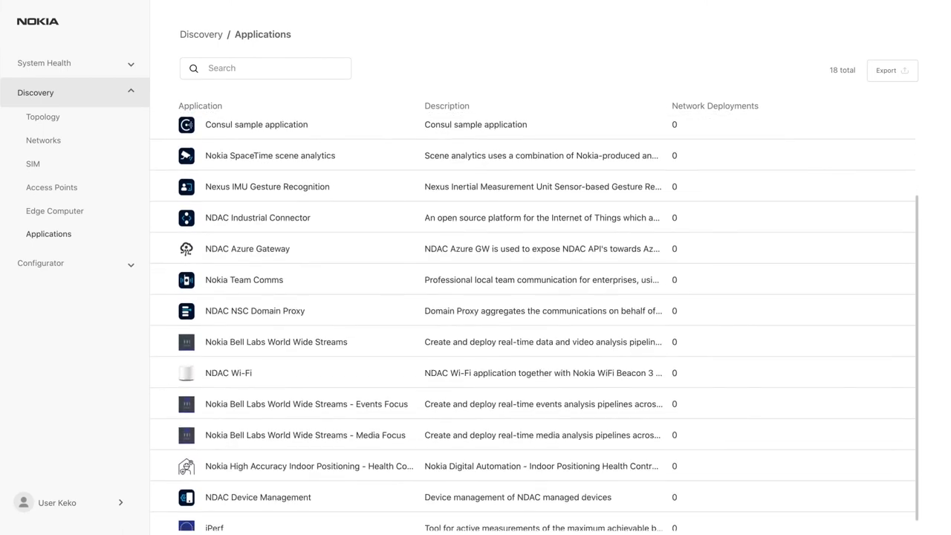
scroll("down", 3)
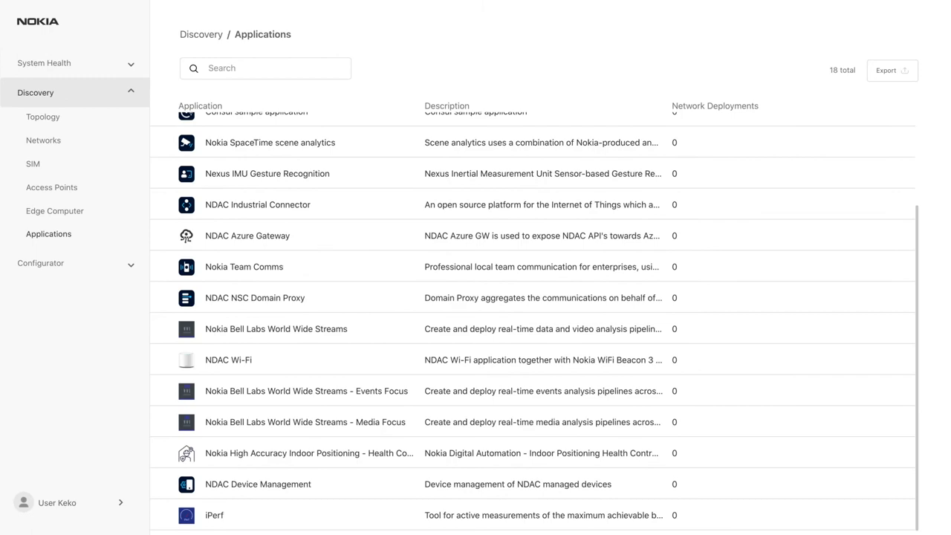